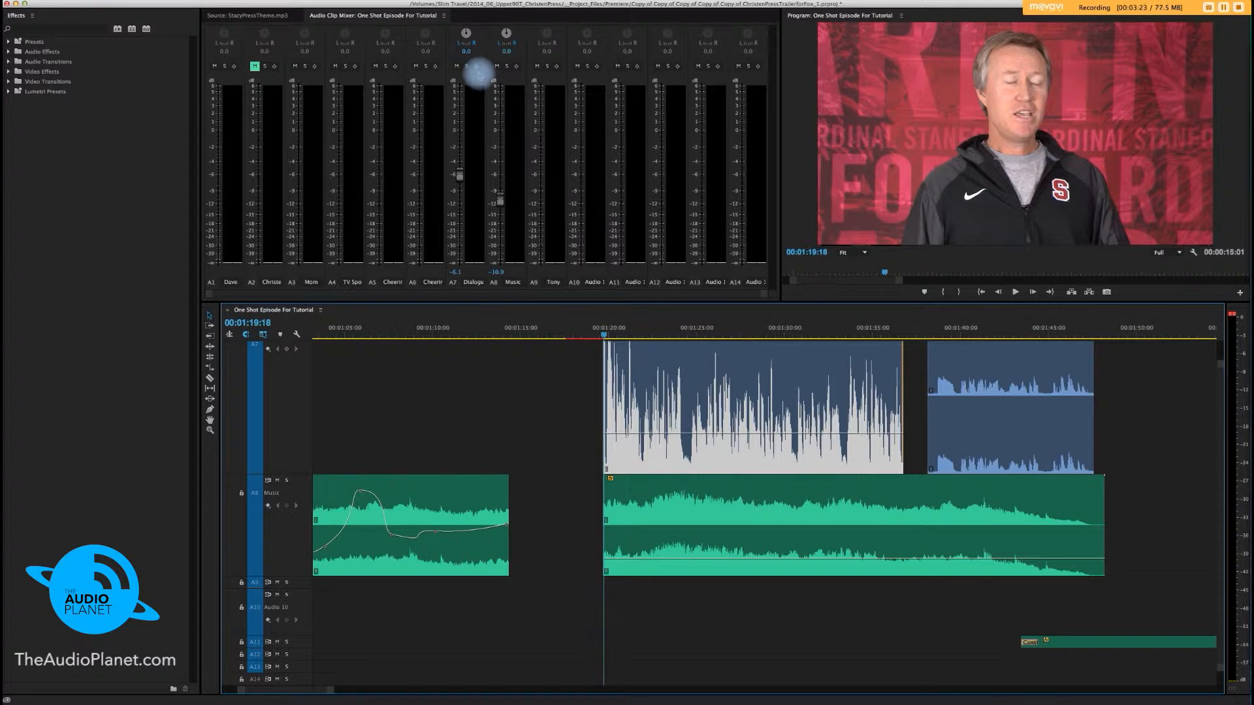
pyautogui.moveTo(476, 76)
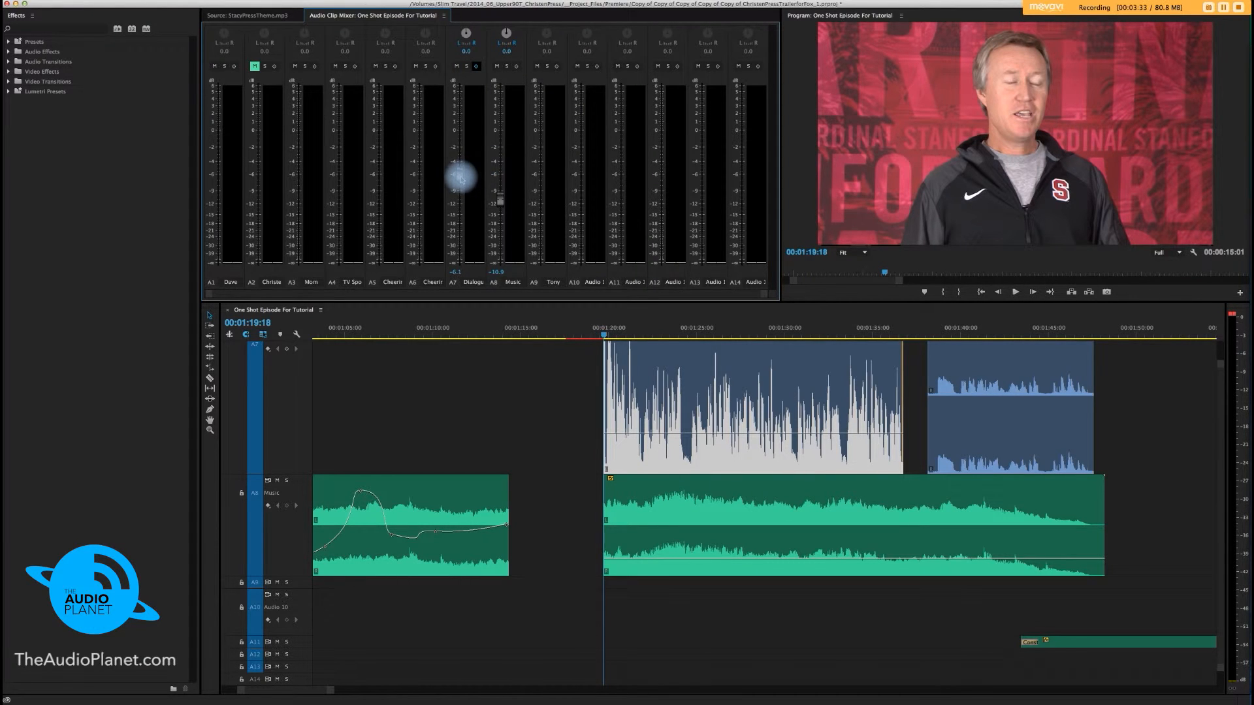
pyautogui.moveTo(459, 178)
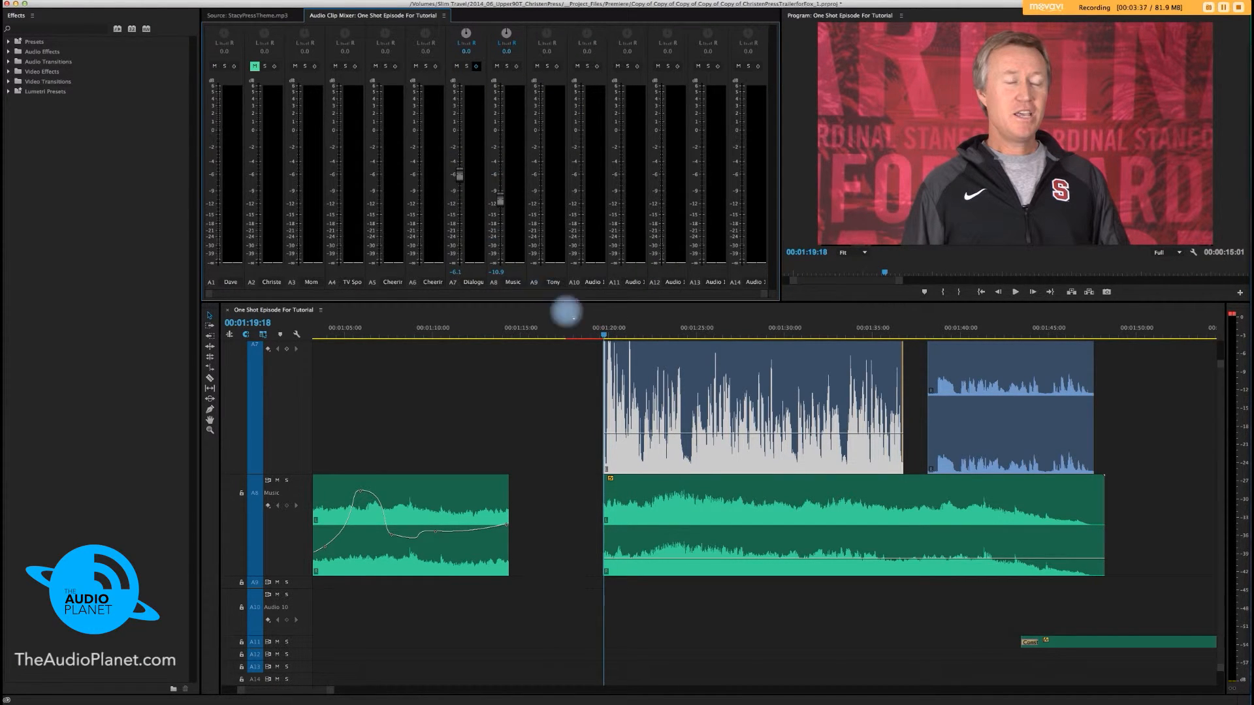
pyautogui.click(1015, 291)
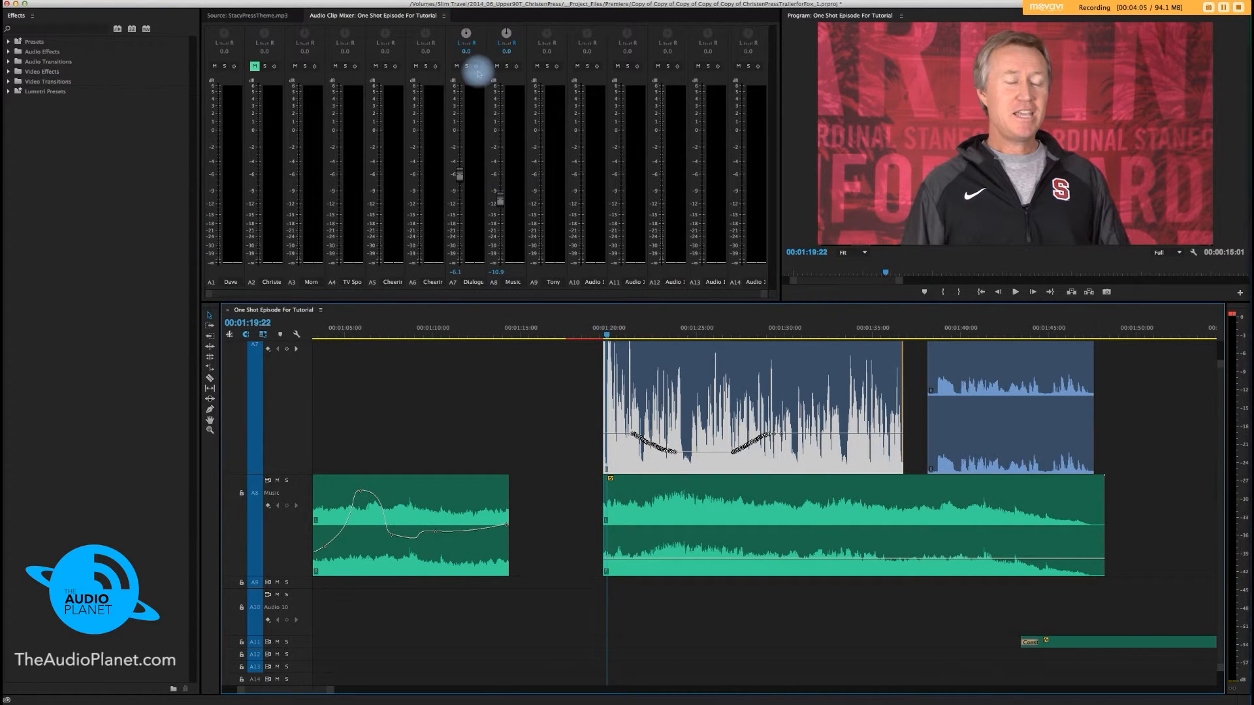
pyautogui.moveTo(474, 184)
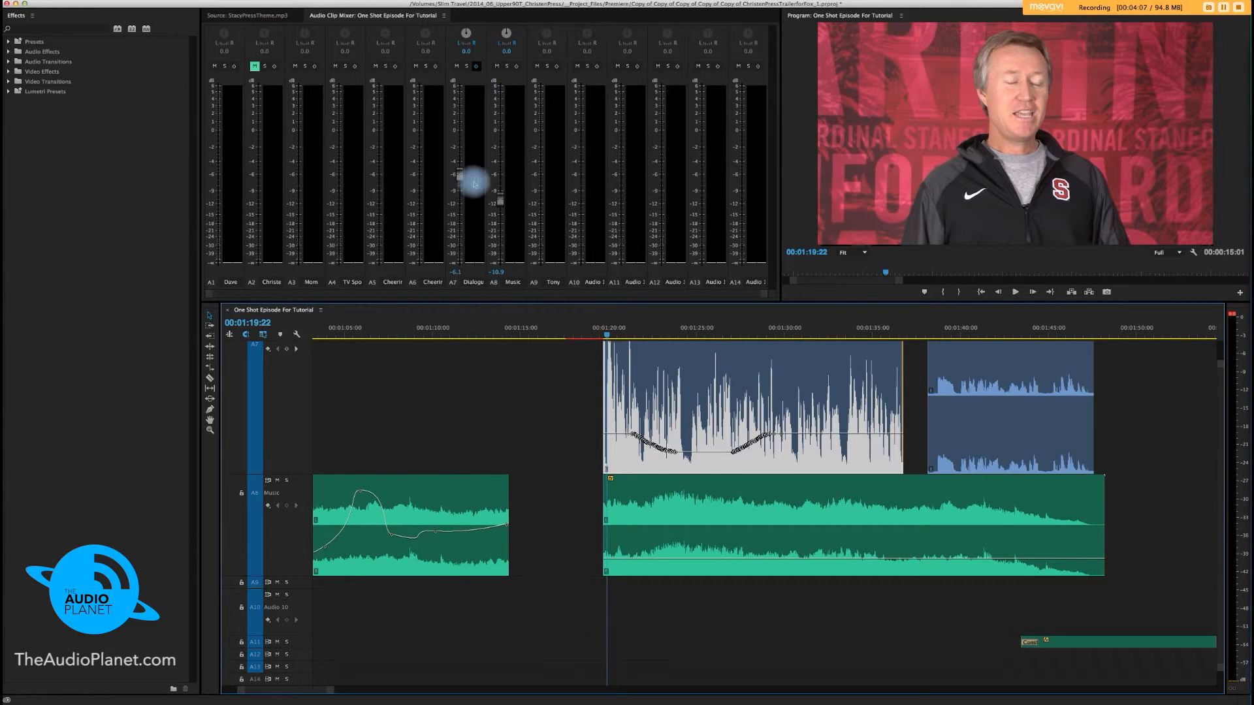